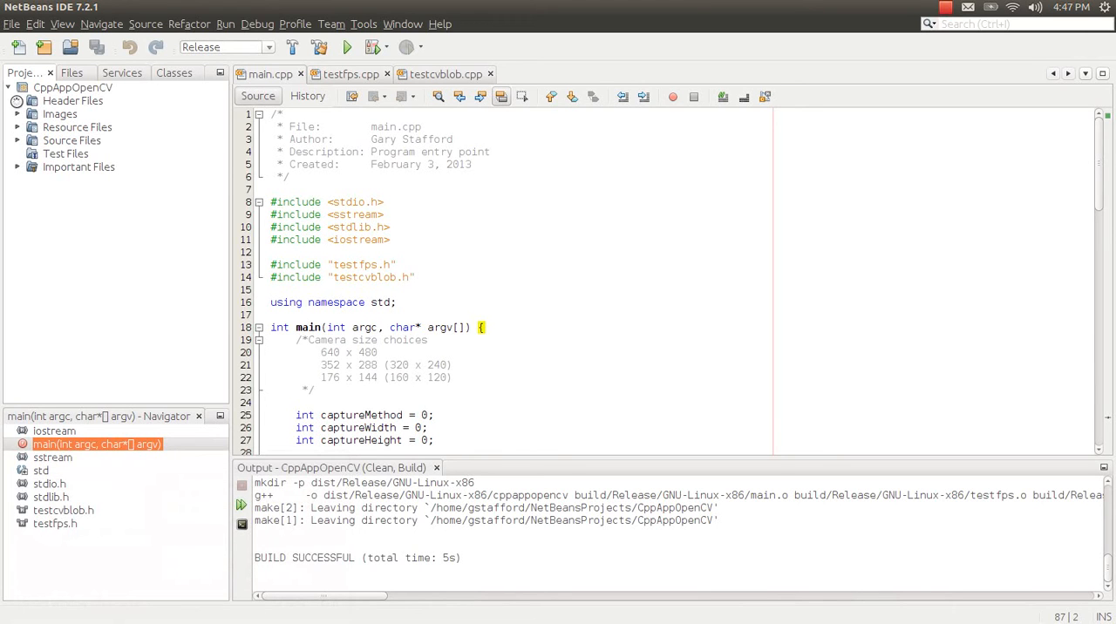
# - Expand the Header Files, Images and Source Files folders of CppAppOpenCV
pyautogui.click(17, 100)
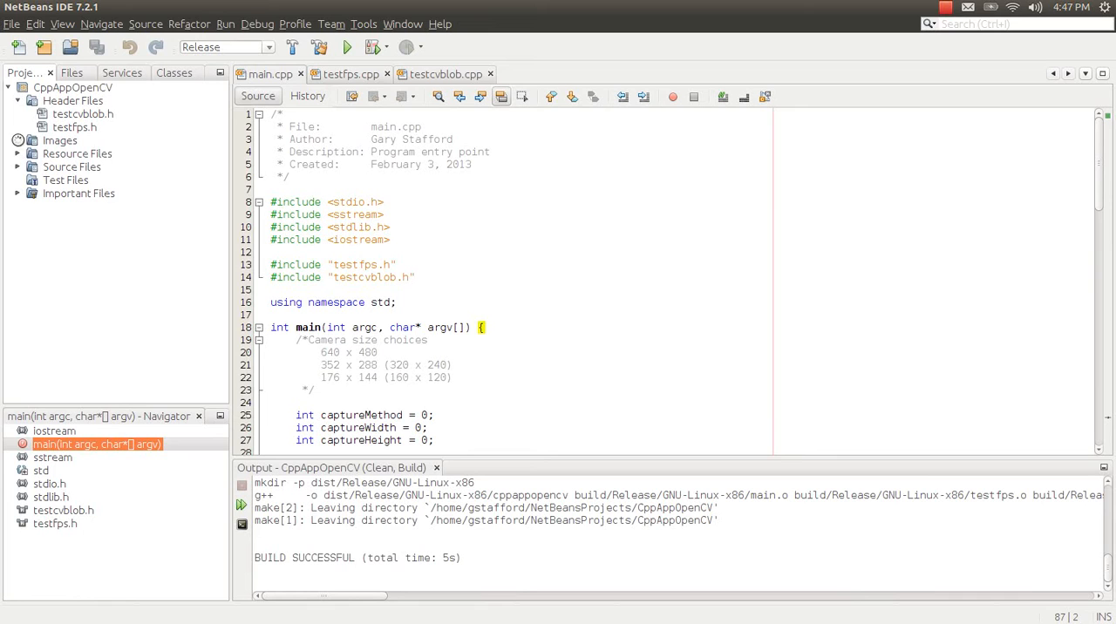
pyautogui.click(17, 141)
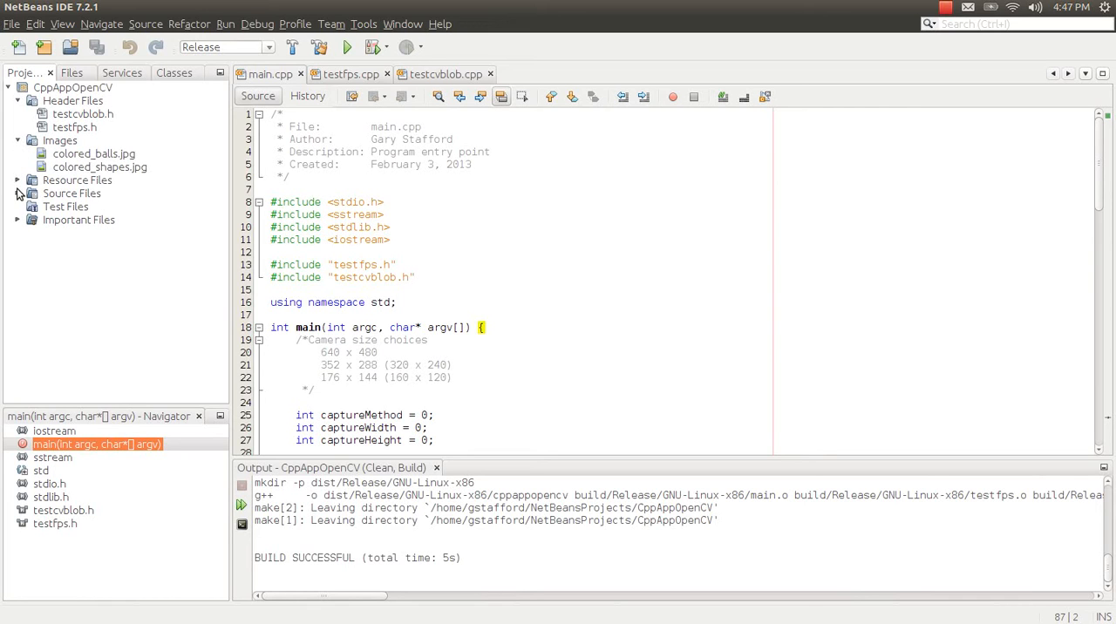
pyautogui.click(17, 193)
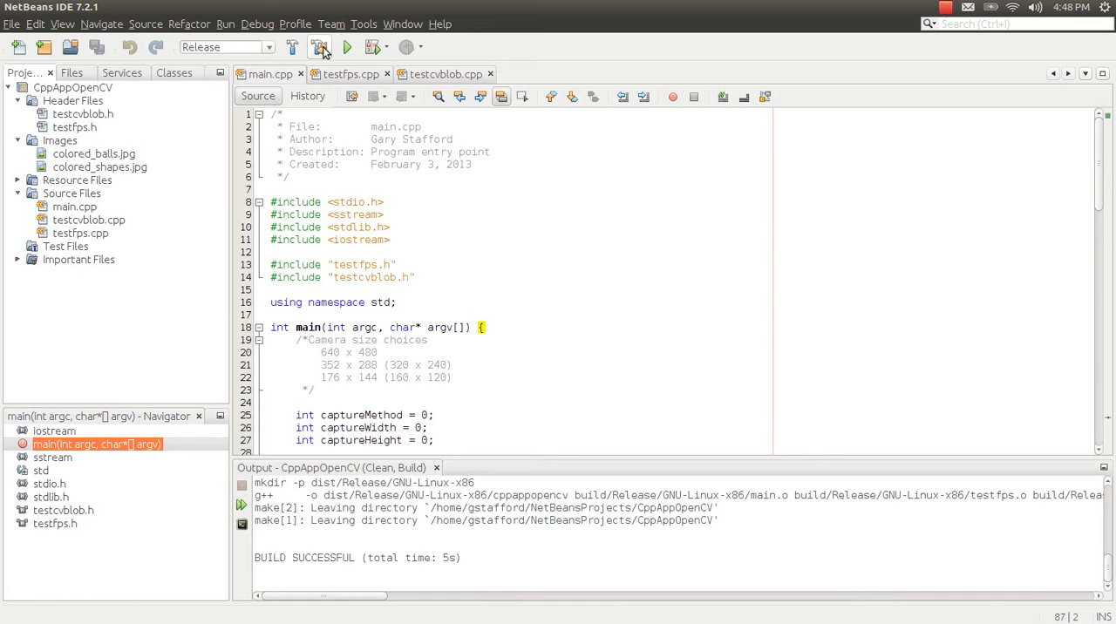
# - Run Clean and Build on the CppAppOpenCV project
pyautogui.click(320, 46)
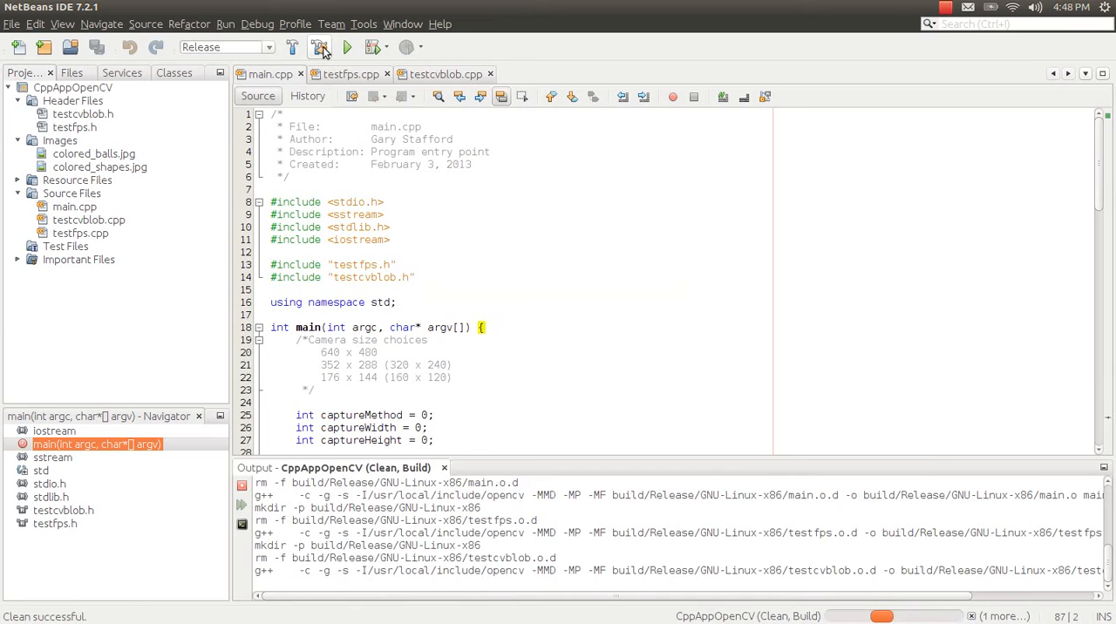
pyautogui.click(320, 47)
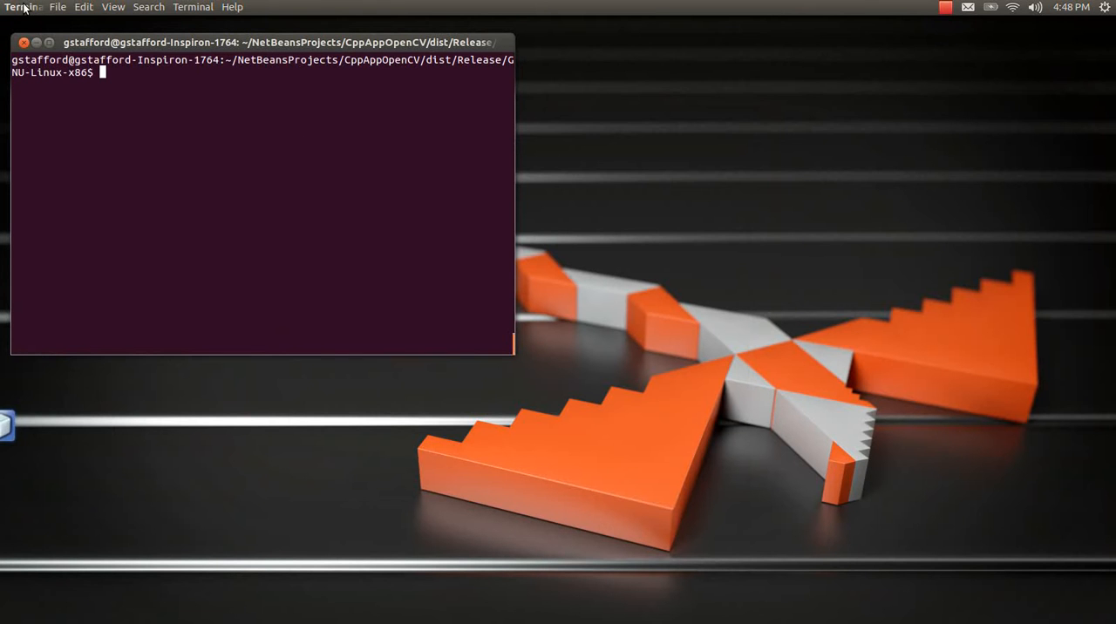
# - Clear the terminal and launch ./cppappopencv
pyautogui.write('ls -la')
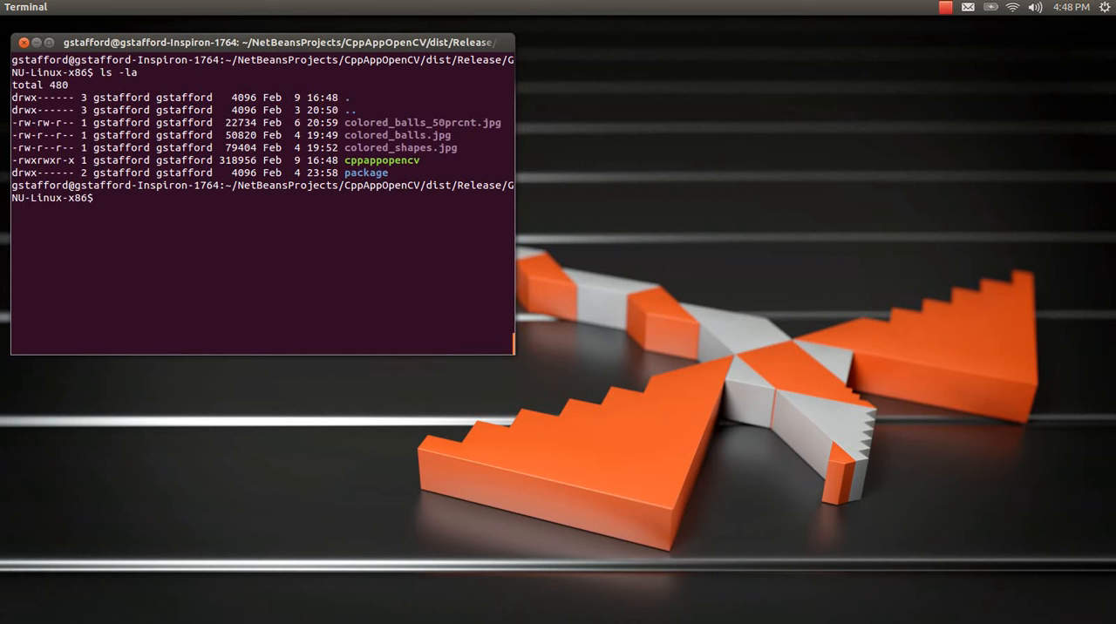
pyautogui.write('clear')
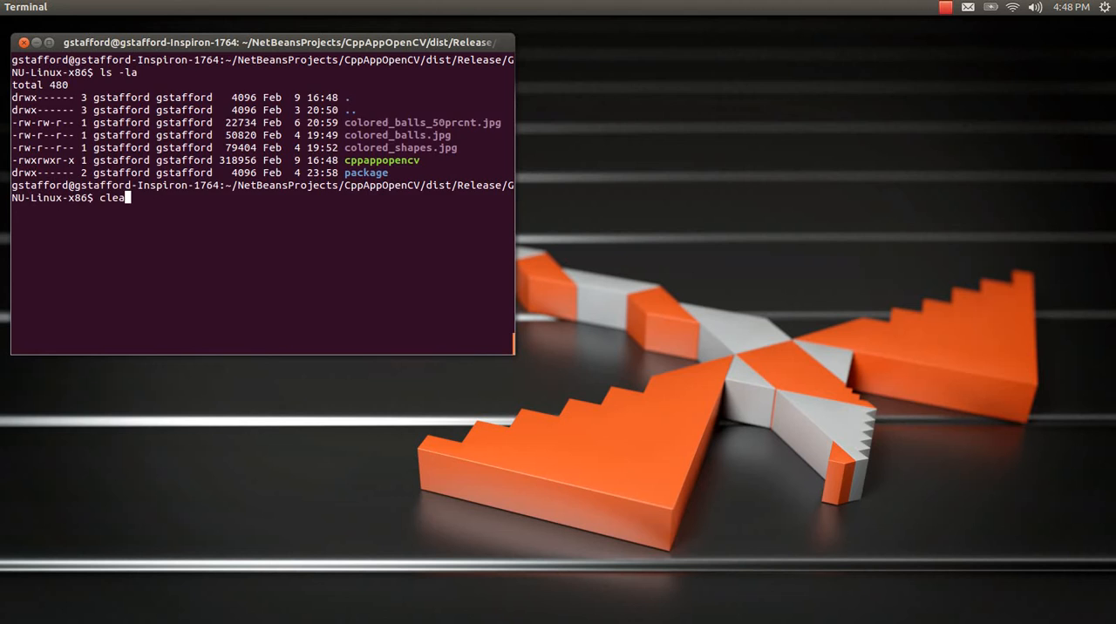
pyautogui.press('Return')
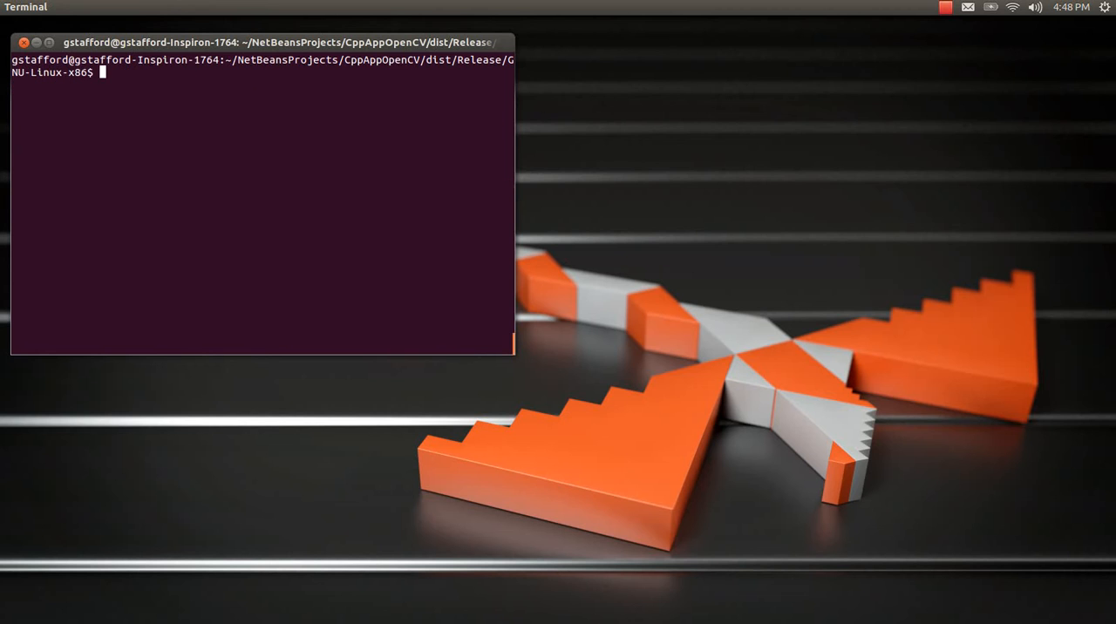
pyautogui.write('./cppappopencv')
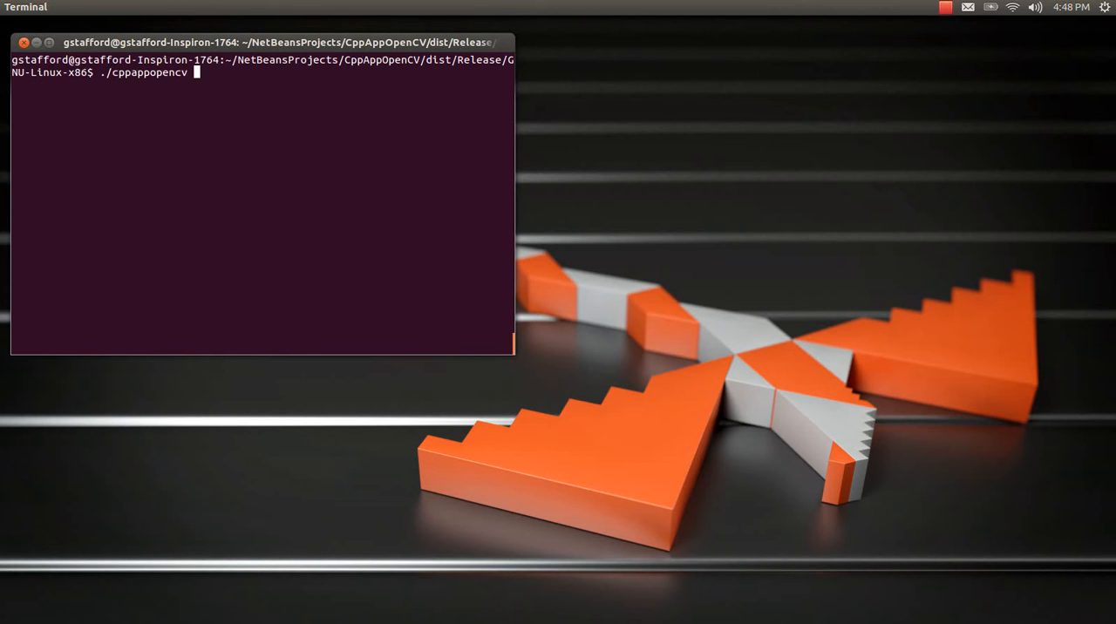
pyautogui.press('Return')
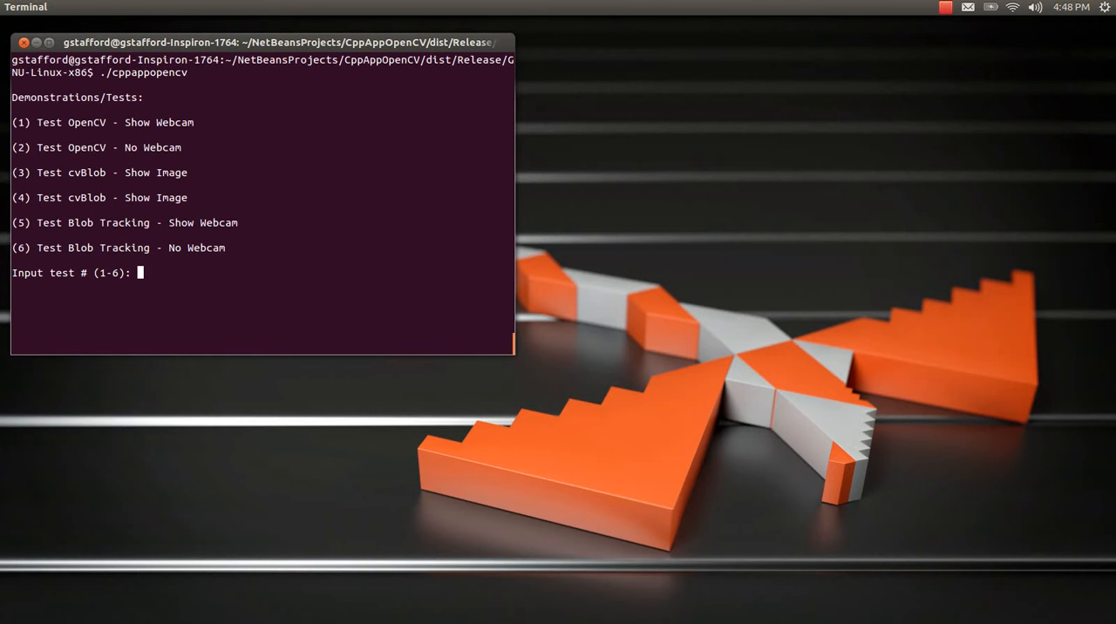
# - Choose test 5, blob tracking, with a 640 by 480 capture size
pyautogui.write('5')
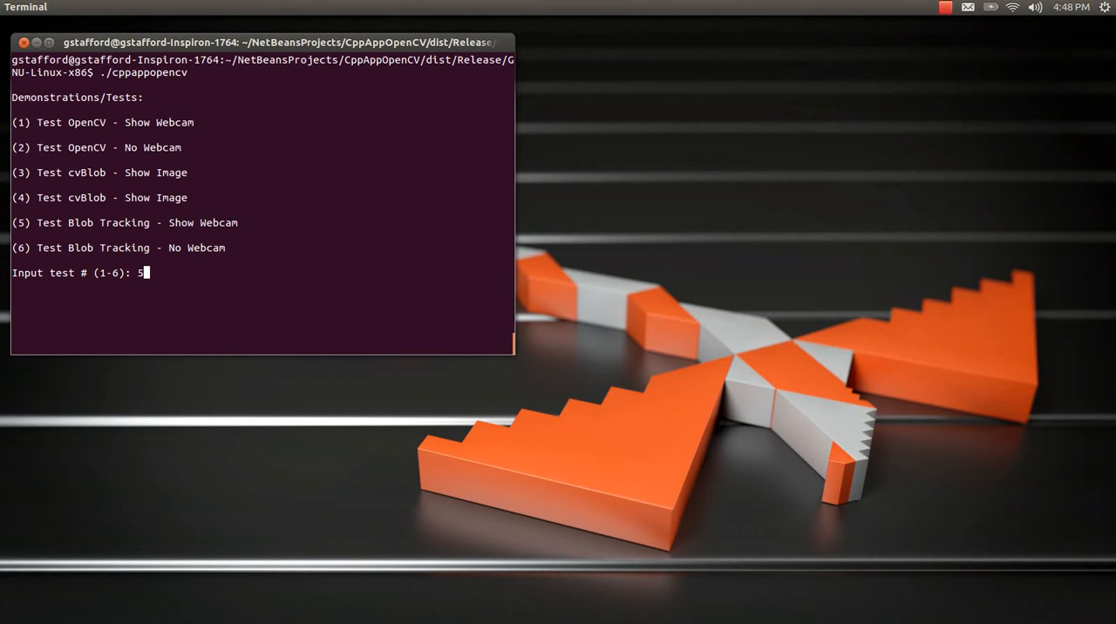
pyautogui.press('Return')
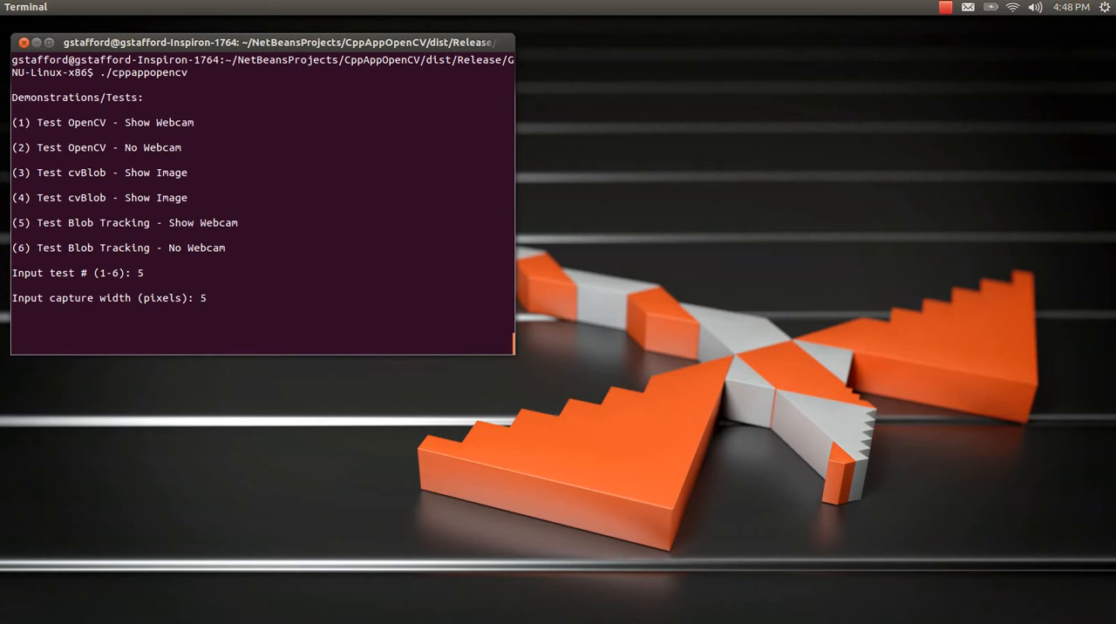
pyautogui.write('640')
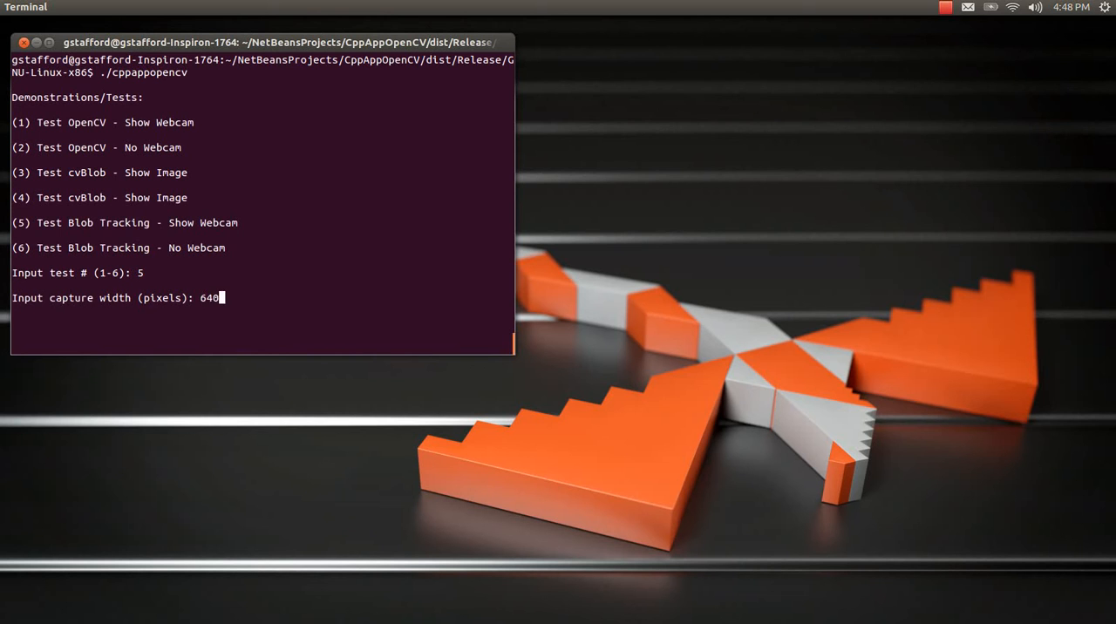
pyautogui.write('480')
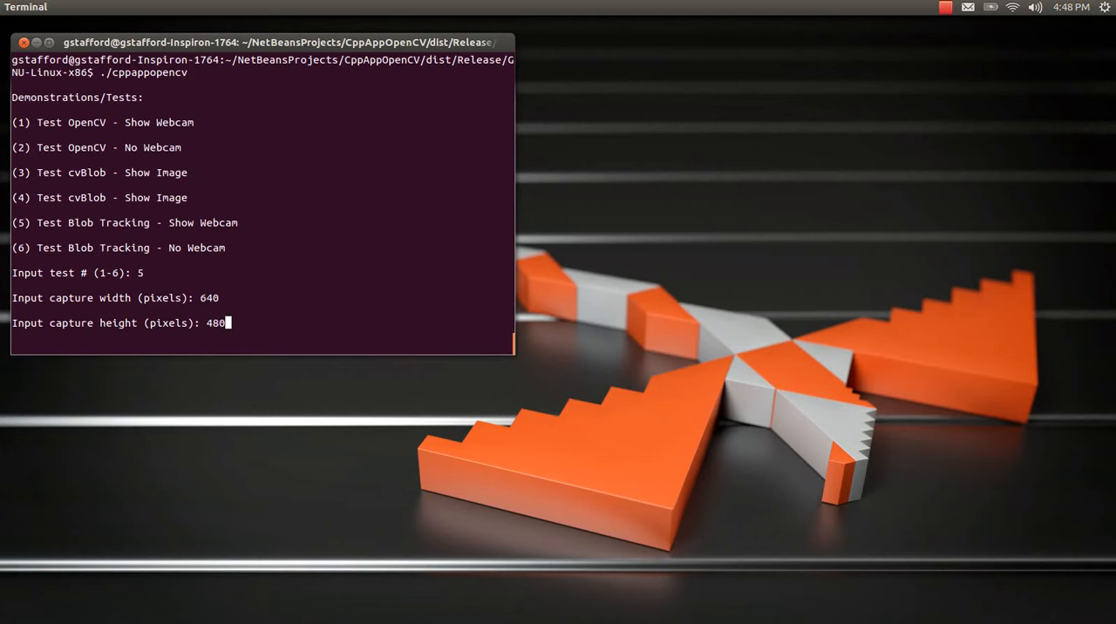
pyautogui.press('Return')
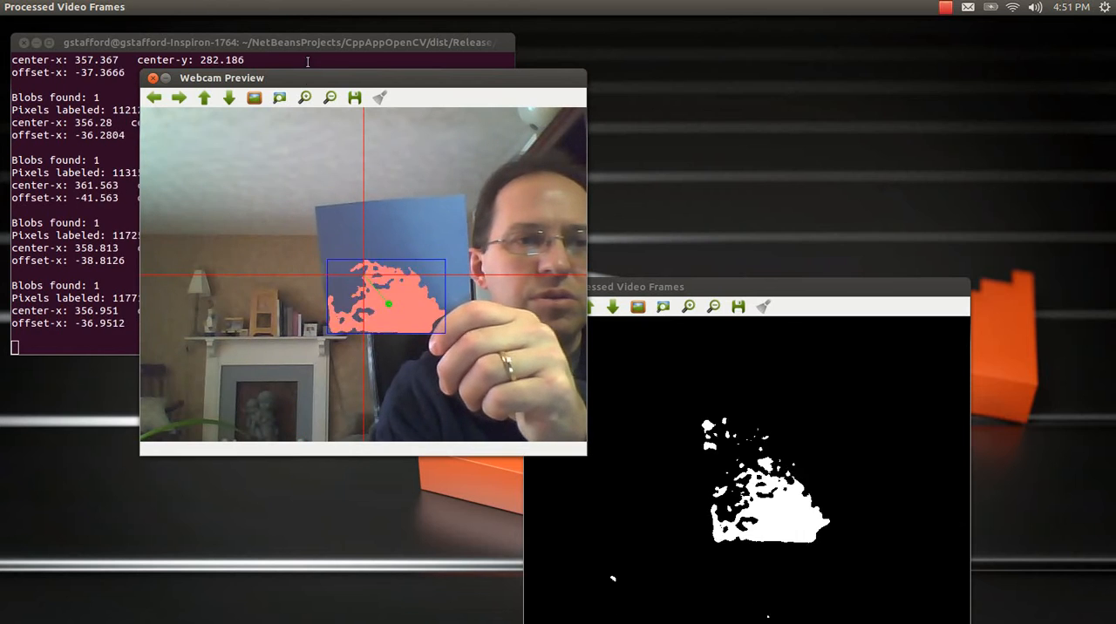
# - Move the Webcam Preview window right to reveal the terminal's blob readout
pyautogui.moveTo(221, 78); pyautogui.dragTo(370, 66)
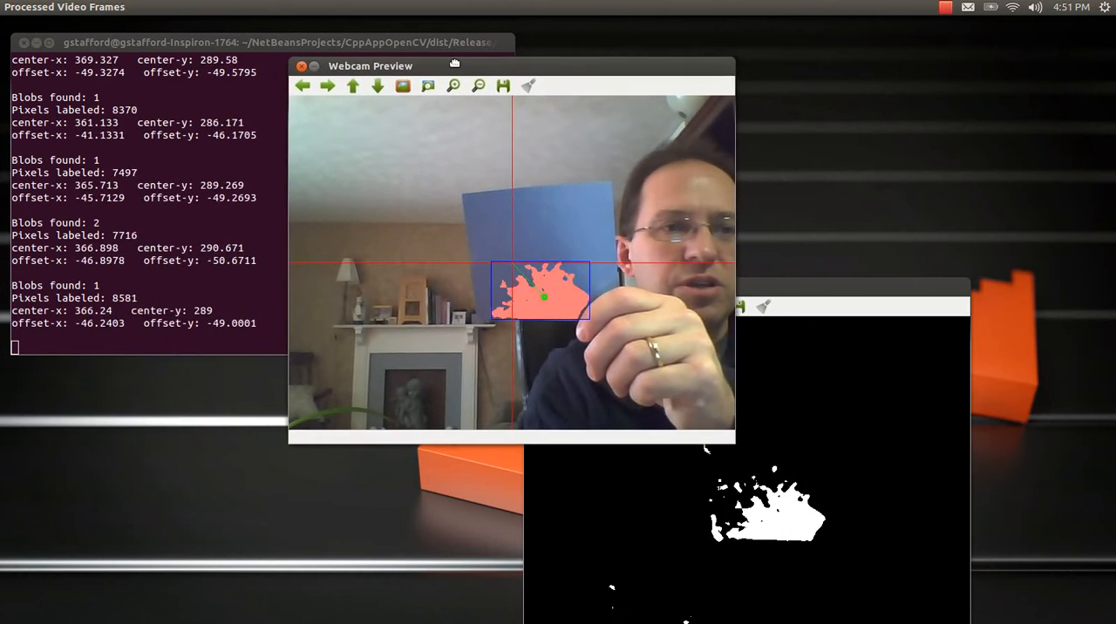